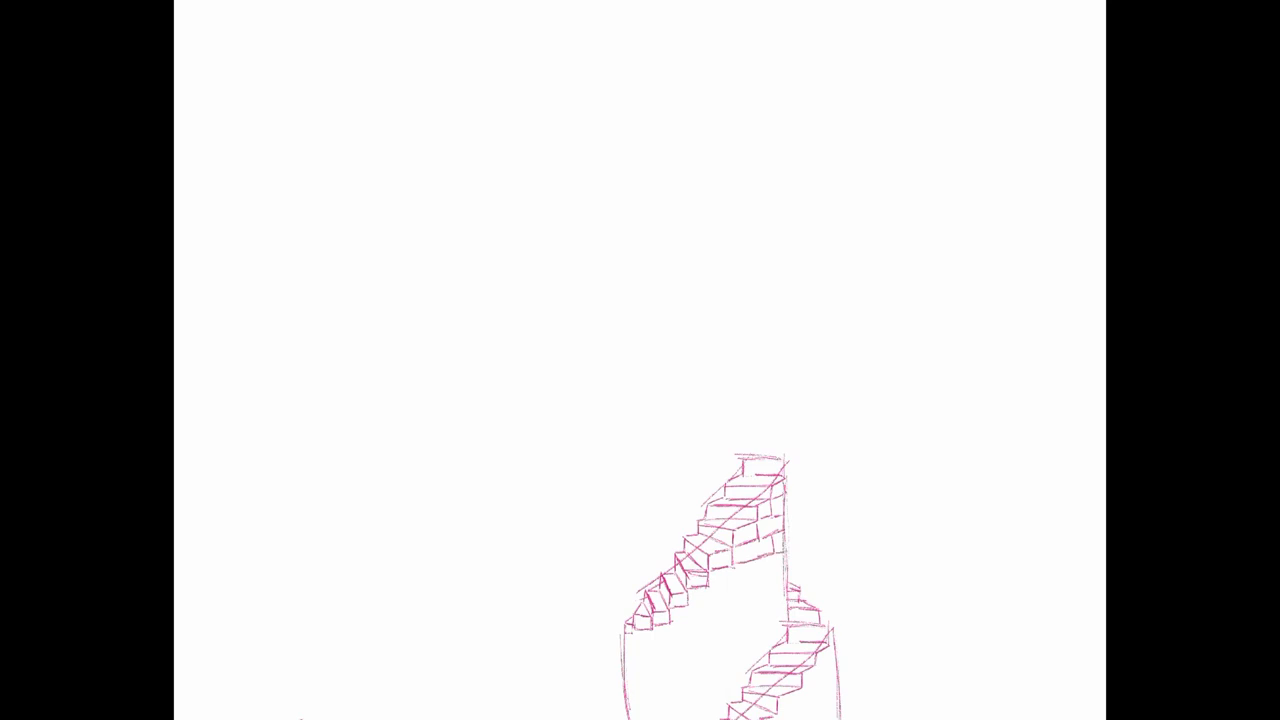
- Sketch rows of pink brick courses across the tower walls around the spiral stairs
{"action": "left_click_drag", "start_coordinate": [710, 580], "coordinate": [750, 564]}
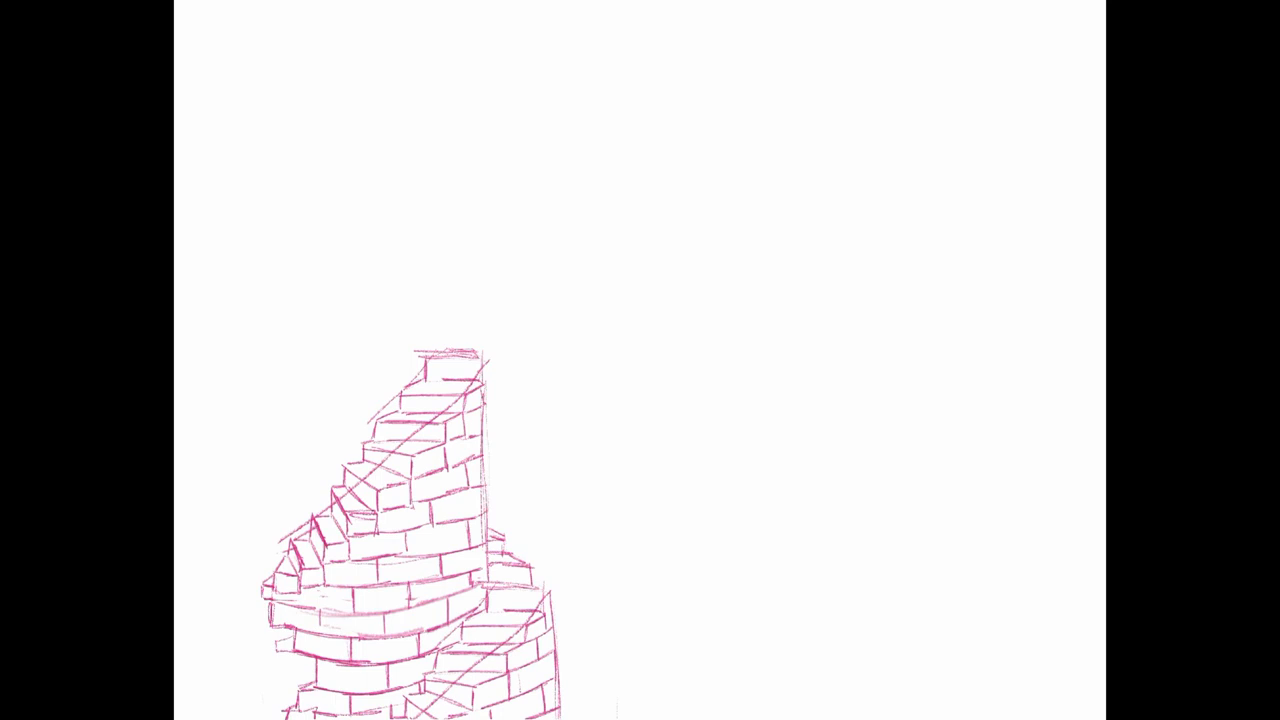
{"action": "left_click", "coordinate": [296, 656]}
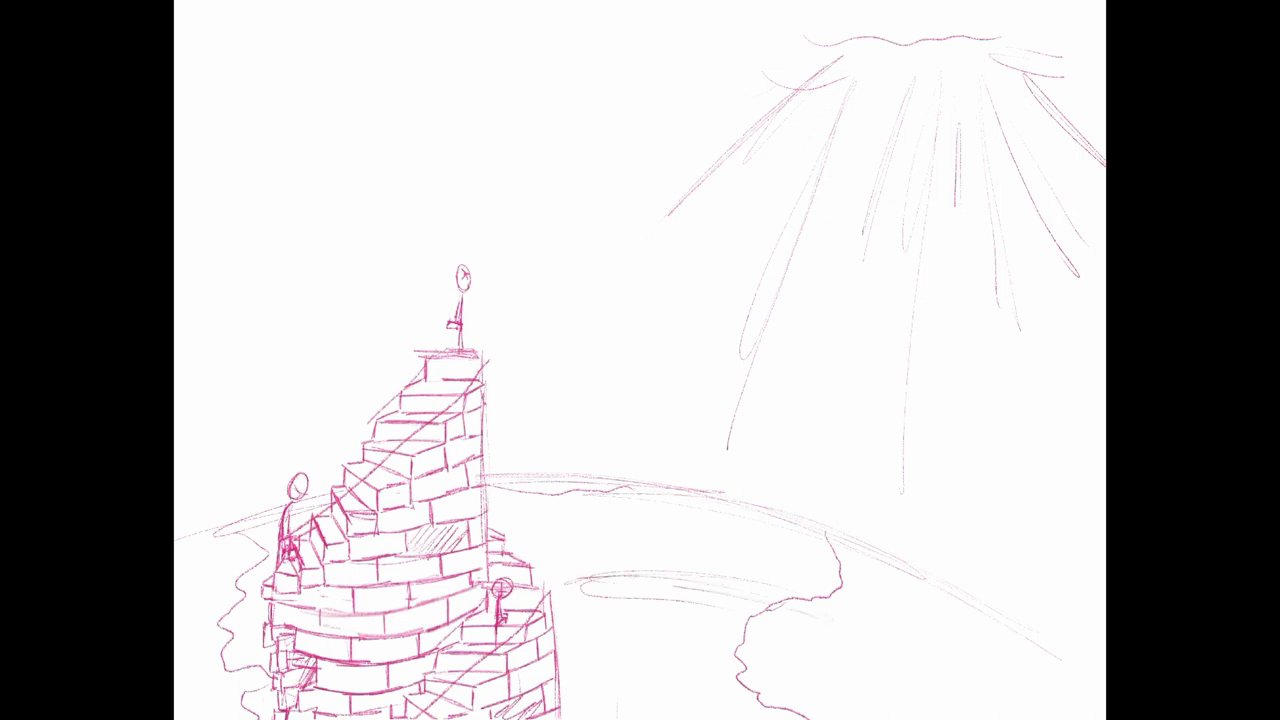
- Sketch curved contour strokes for the land below the horizon beside the tower
{"action": "left_click_drag", "start_coordinate": [600, 520], "coordinate": [1040, 660]}
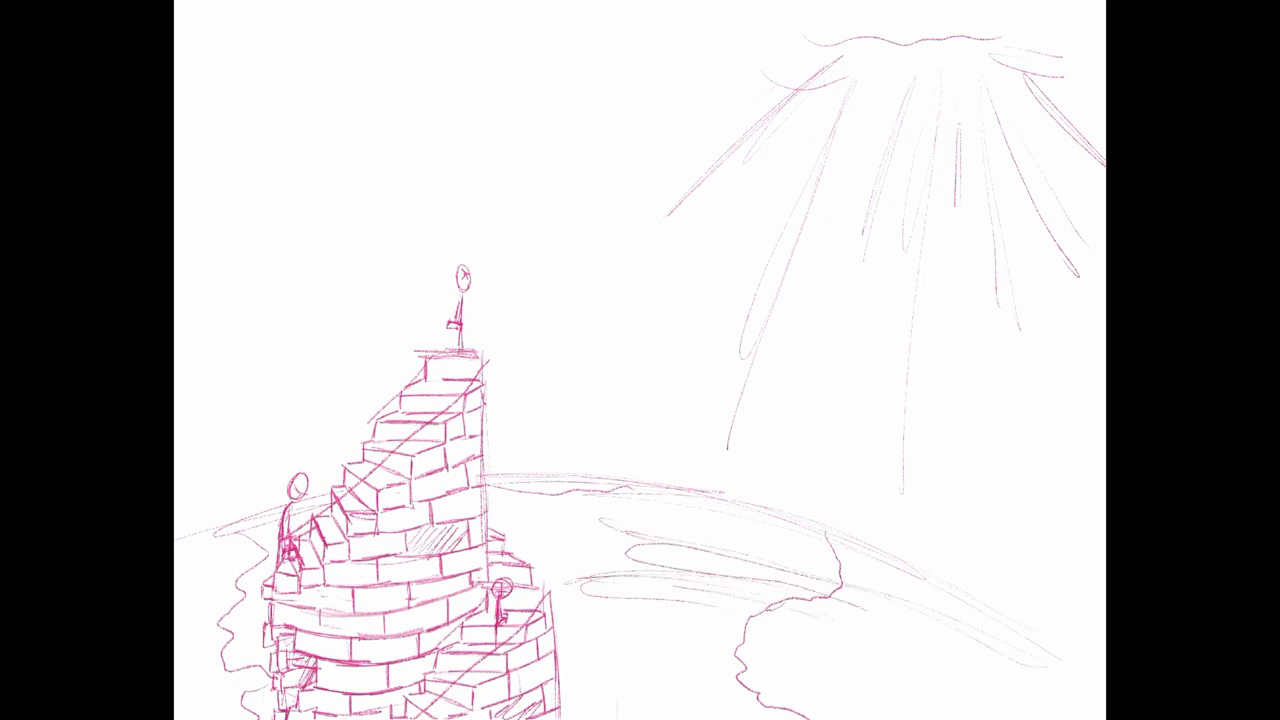